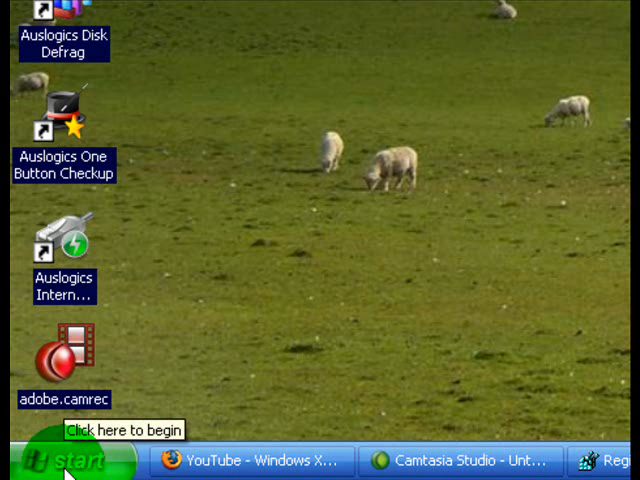
# Launch Registry Editor from the Start menu's Run command with regedit
pyautogui.click(56, 460)
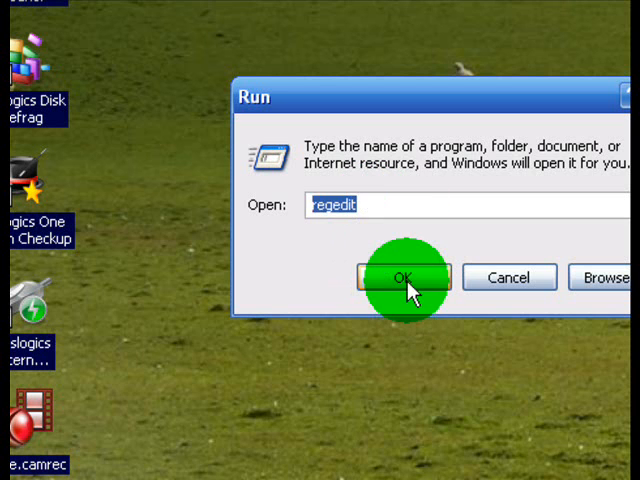
pyautogui.click(404, 276)
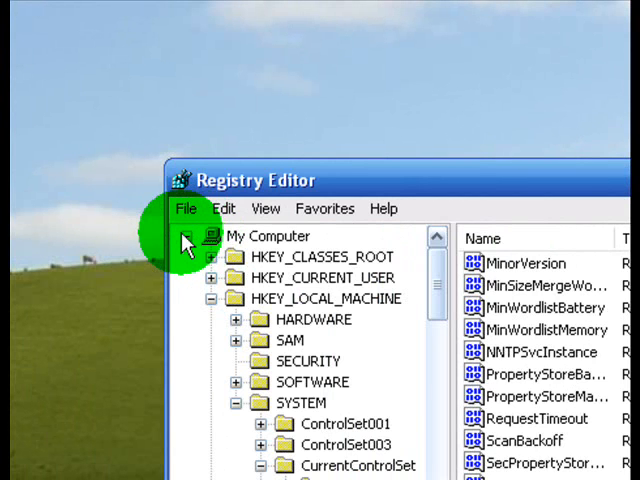
pyautogui.moveTo(224, 300)
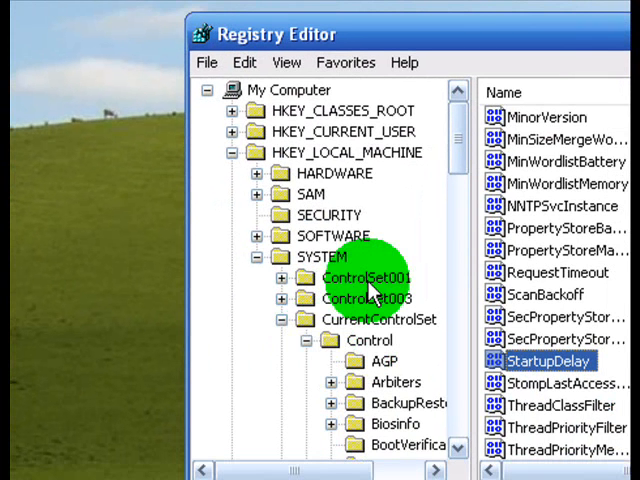
# Scroll the key tree so the ContentIndex values and their data columns come into view
pyautogui.scroll(-3)
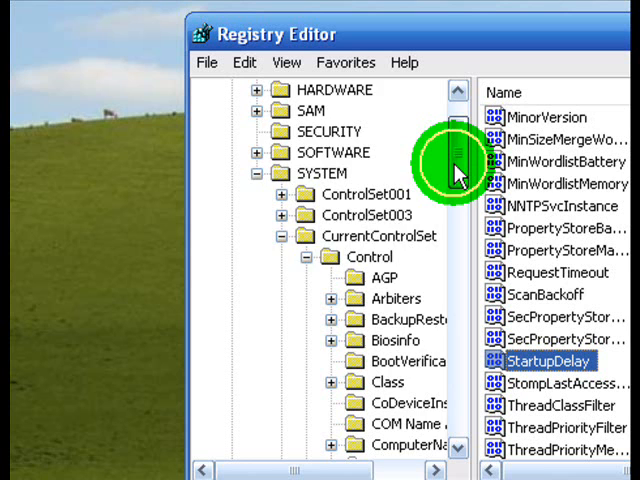
pyautogui.scroll(-3)
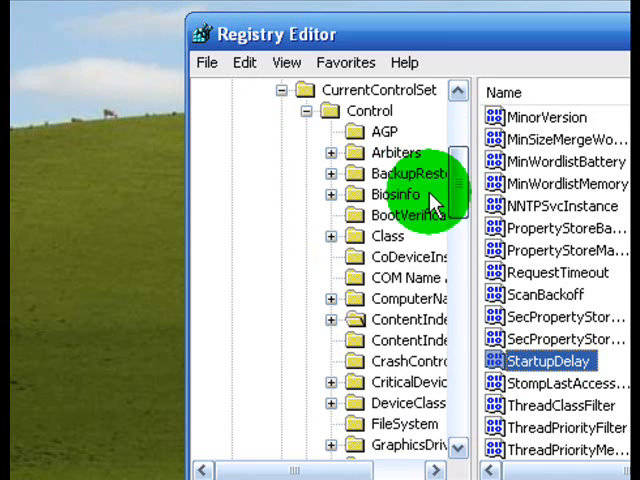
pyautogui.scroll(-3)
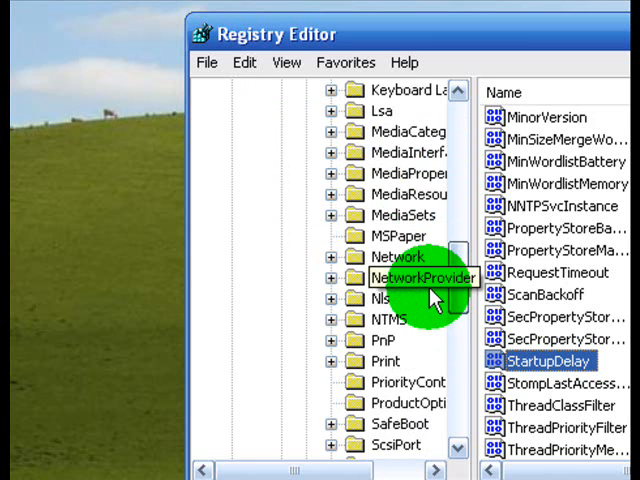
pyautogui.scroll(-3)
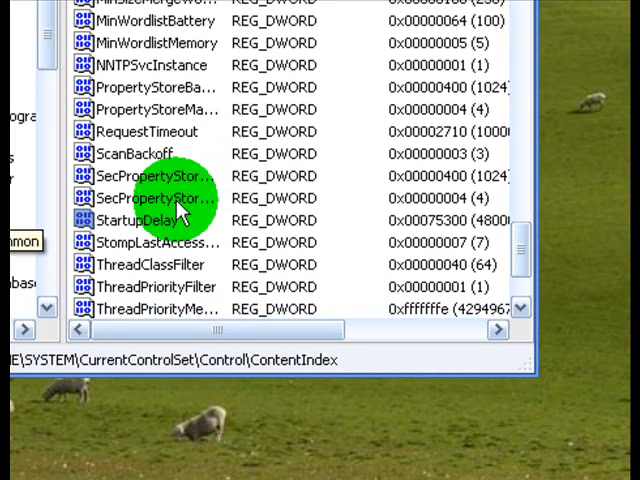
# Bring up the Edit DWORD Value dialog for StartupDelay
pyautogui.click(160, 220)
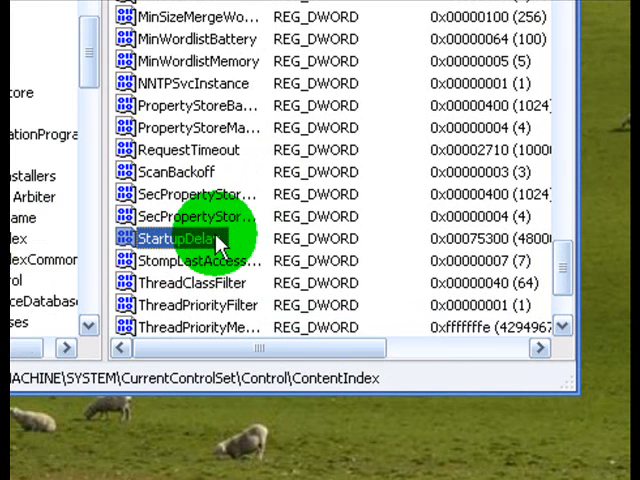
pyautogui.doubleClick(184, 238)
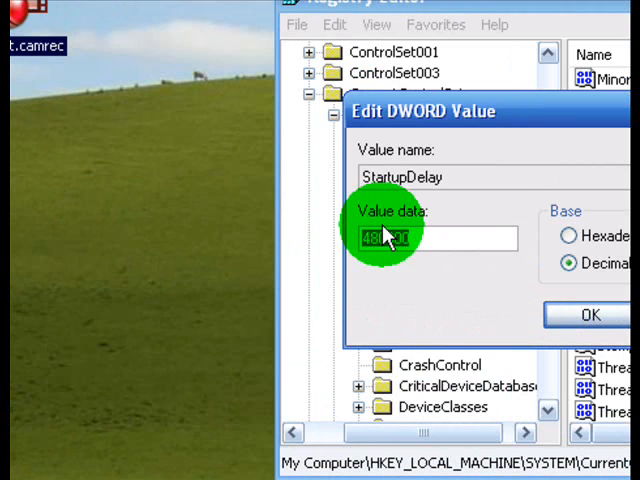
# Set StartupDelay's value data to 30000 in decimal and confirm with OK
pyautogui.click(390, 238)
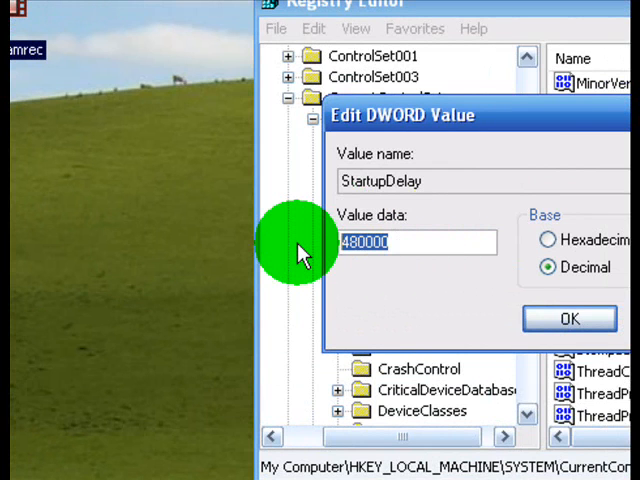
pyautogui.write('3')
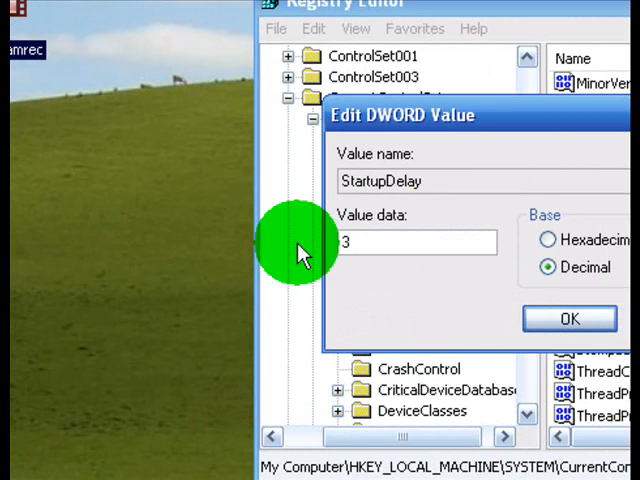
pyautogui.write('0000')
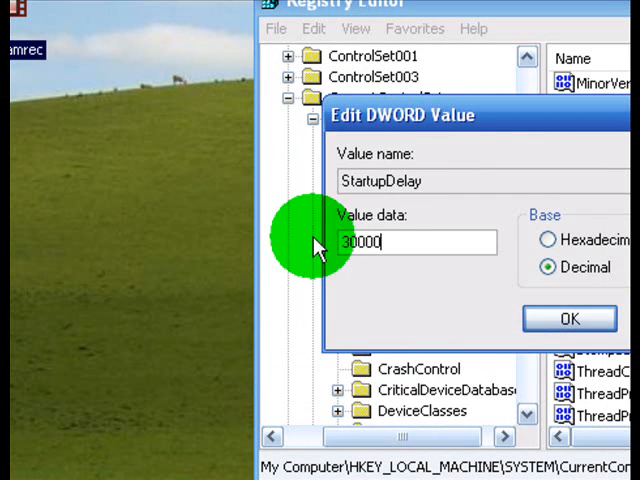
pyautogui.click(570, 318)
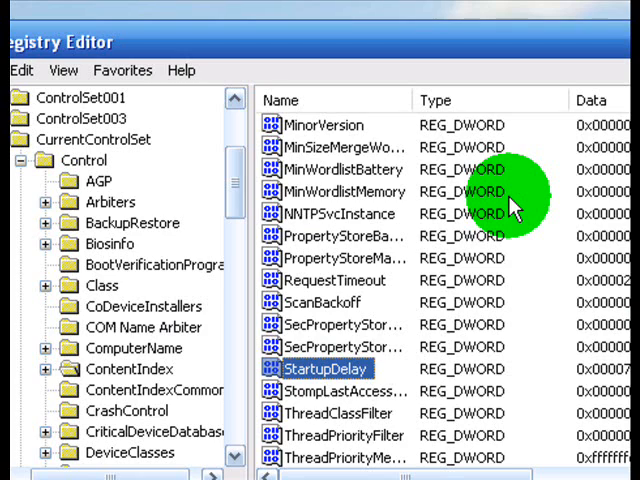